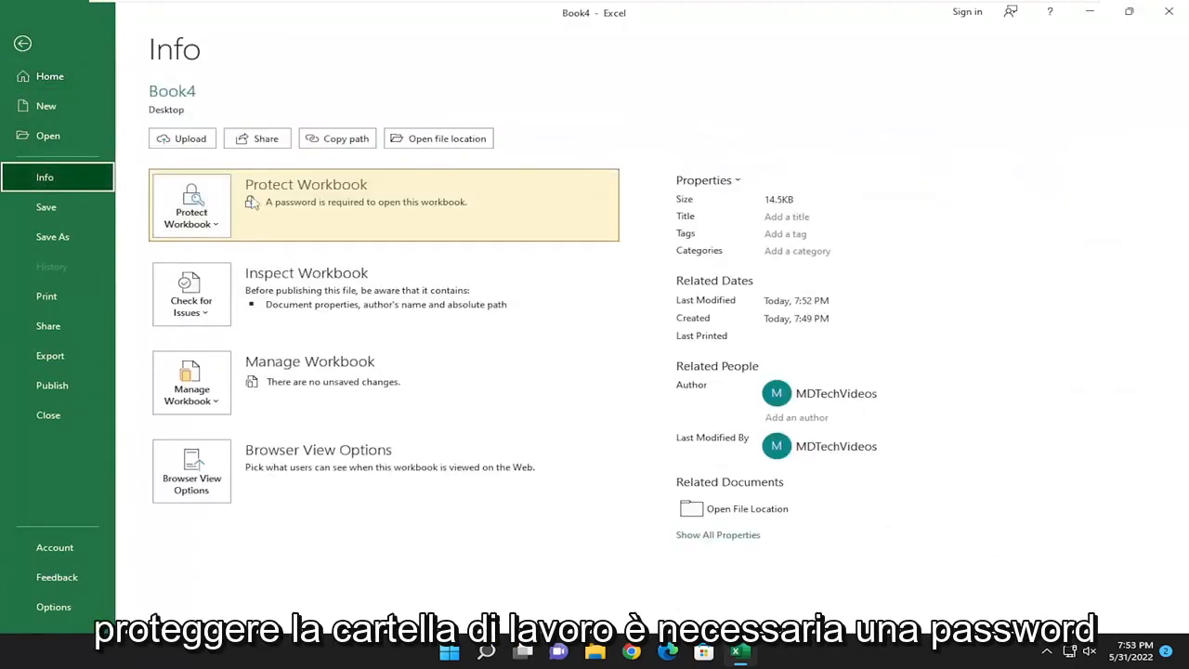
mouse_move(404, 211)
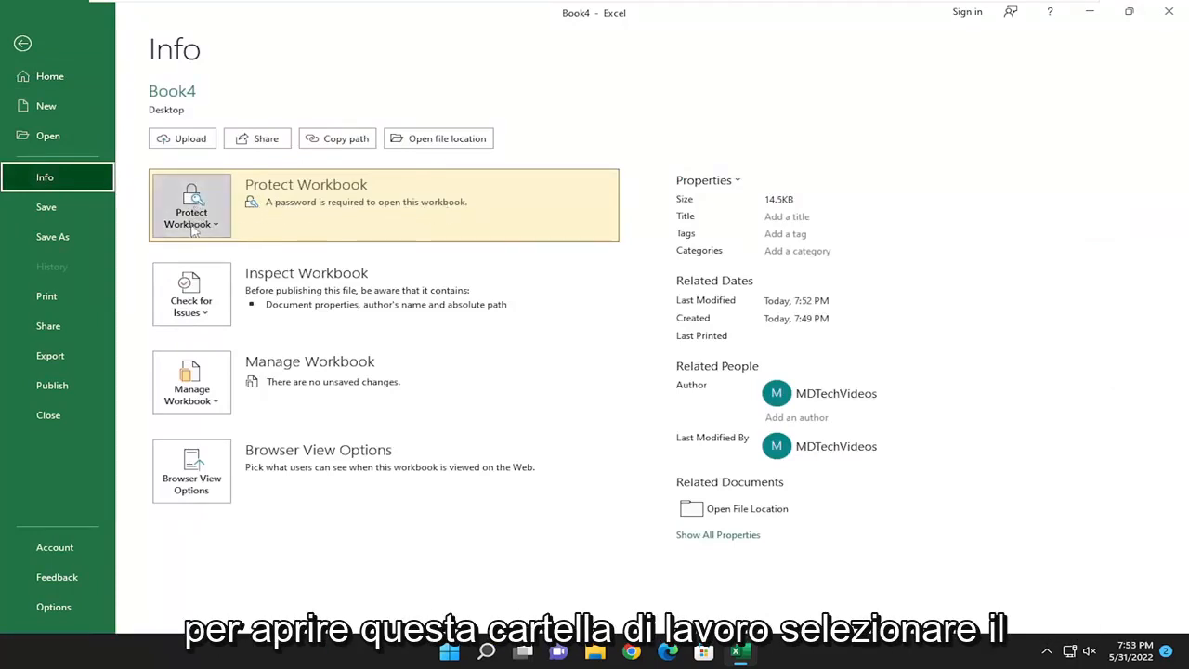
Open Protect Workbook's Encrypt with Password prompt for Book4's open password.
click(191, 207)
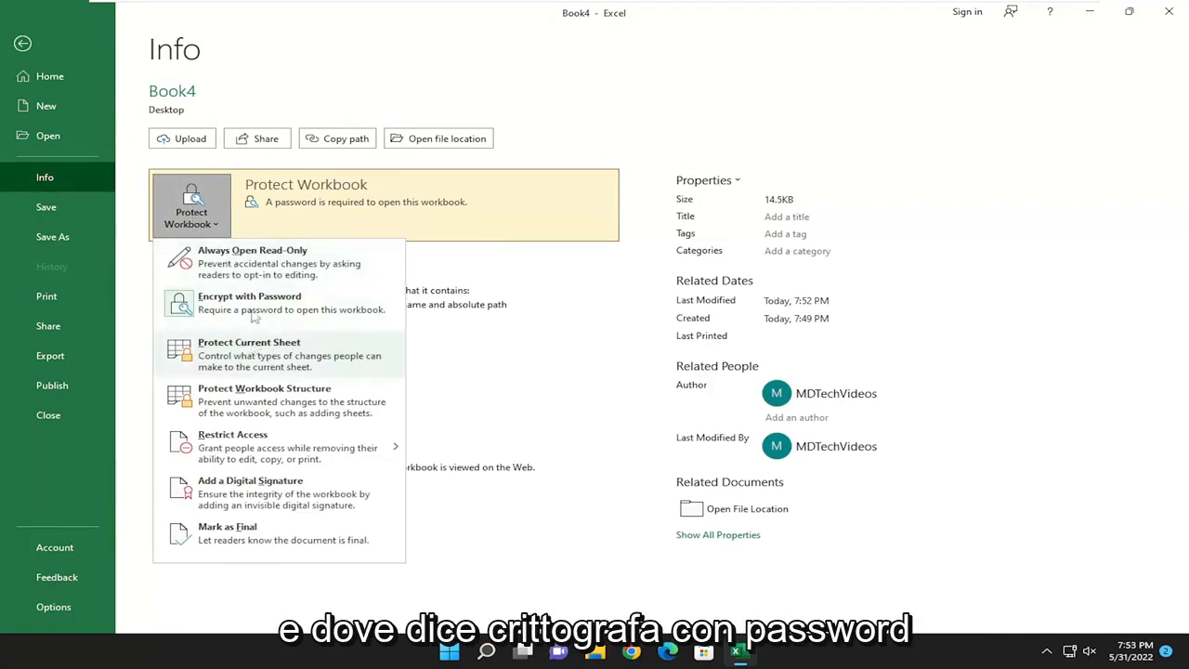
mouse_move(274, 301)
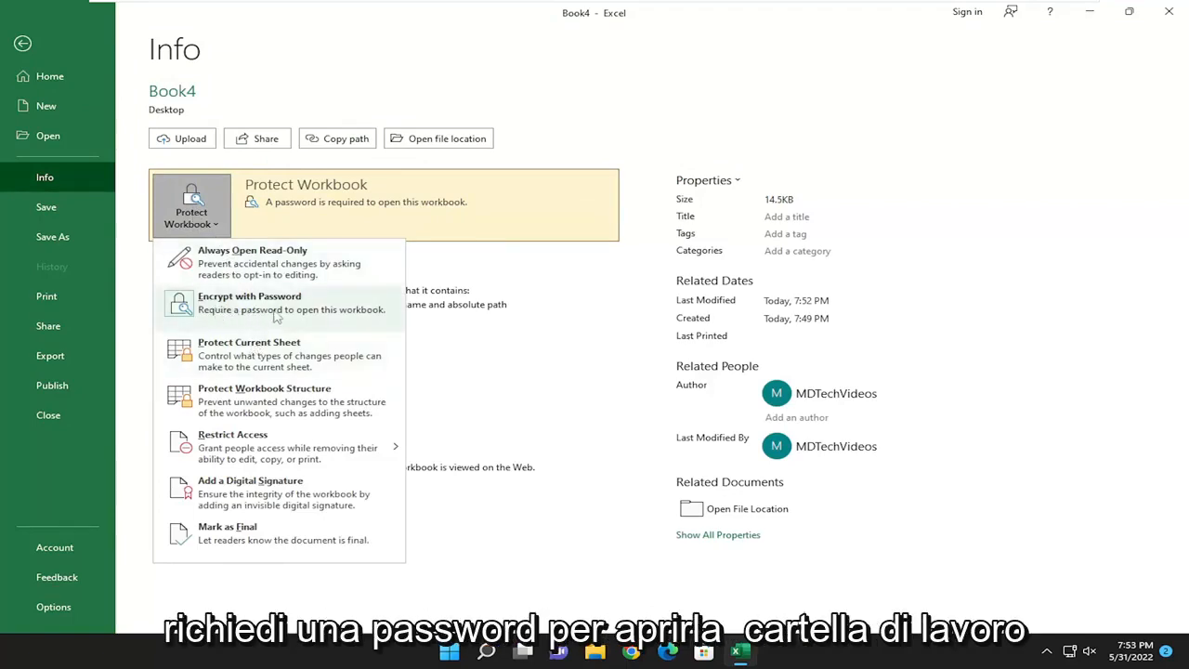
click(250, 302)
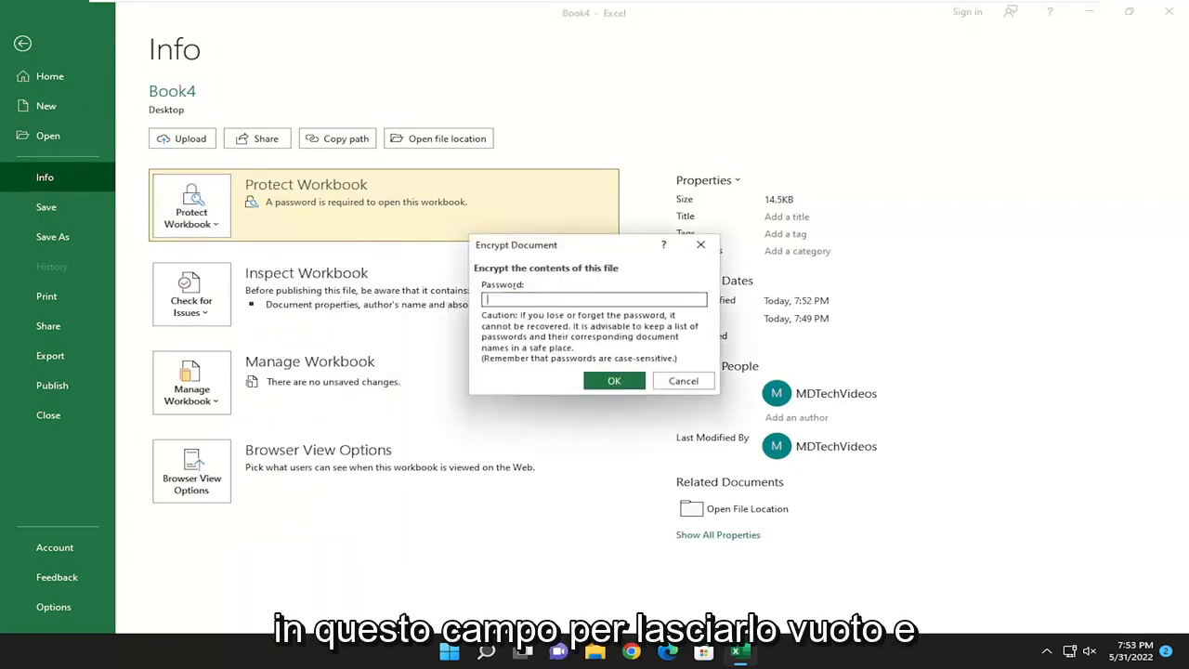
Confirm a blank encryption password and return to Book4's empty worksheet.
click(614, 381)
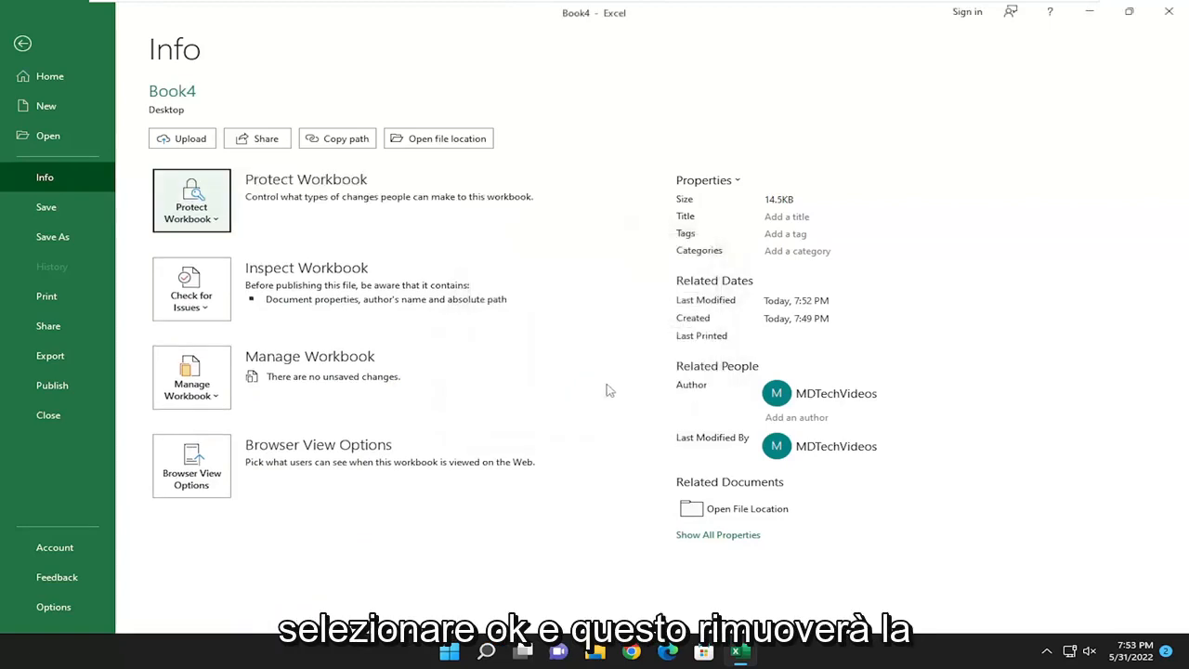
mouse_move(298, 252)
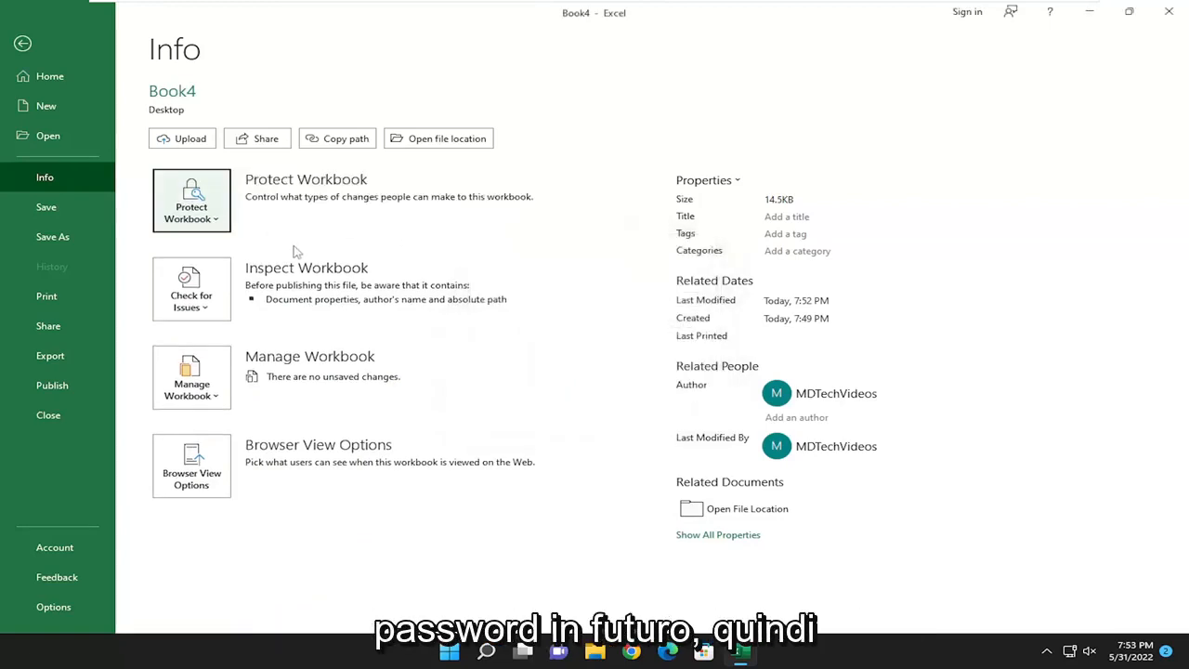
click(22, 44)
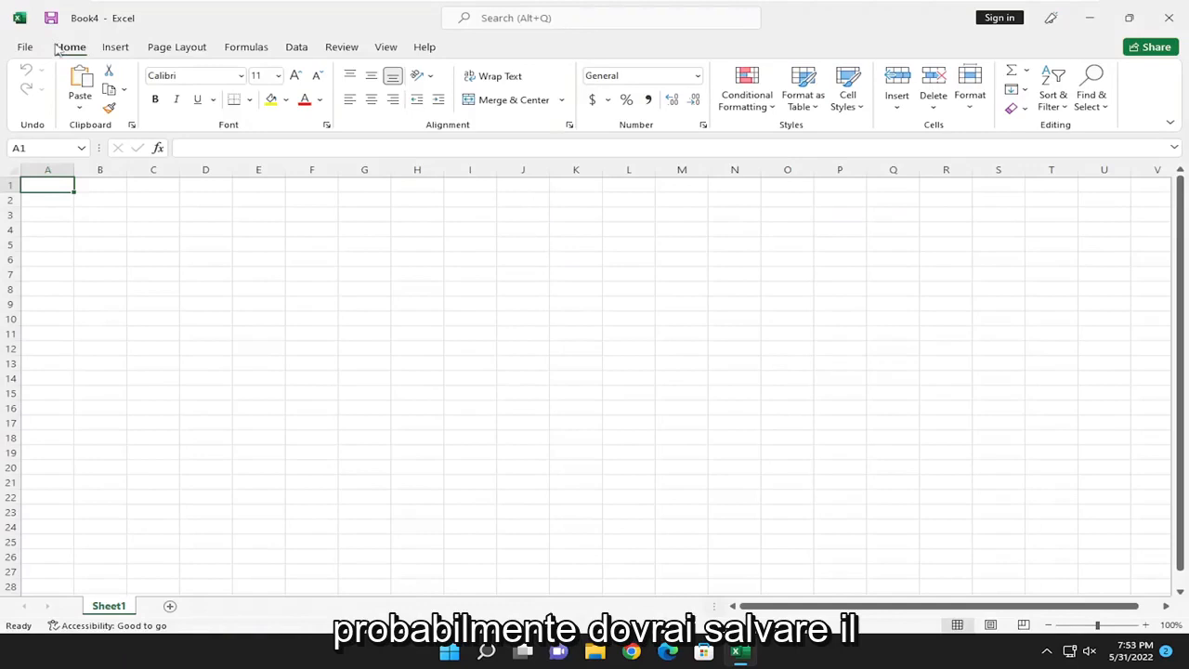
mouse_move(21, 229)
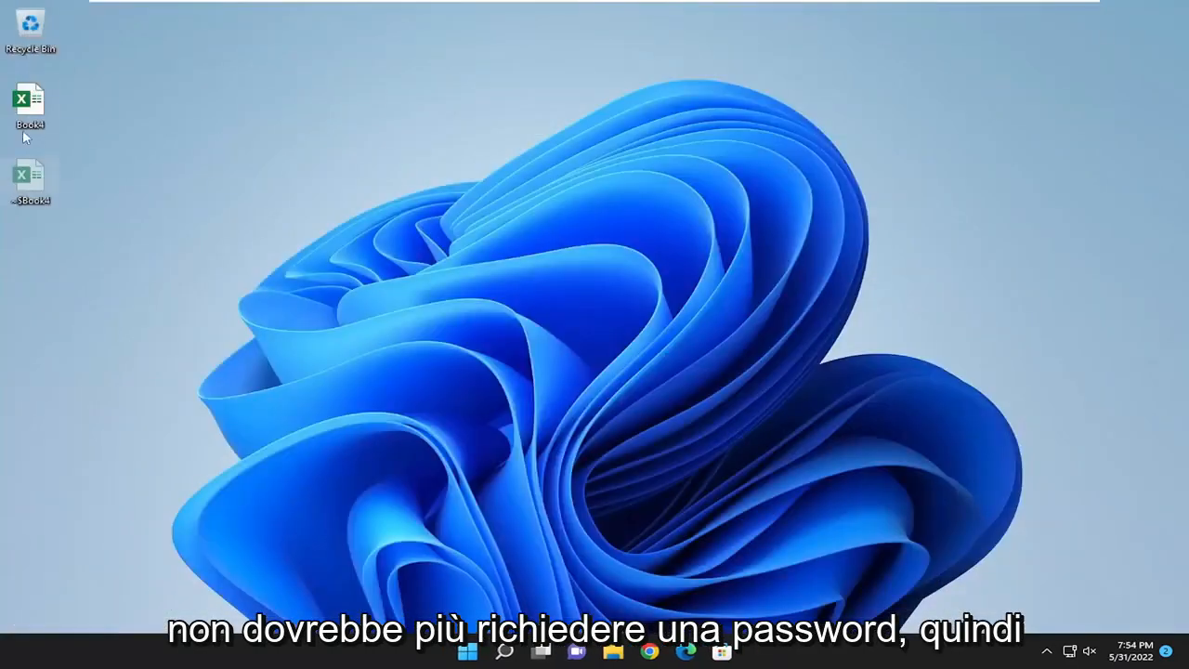
Reopen Book4 from the desktop with no password prompt, dismissing the sharing tip.
double_click(30, 100)
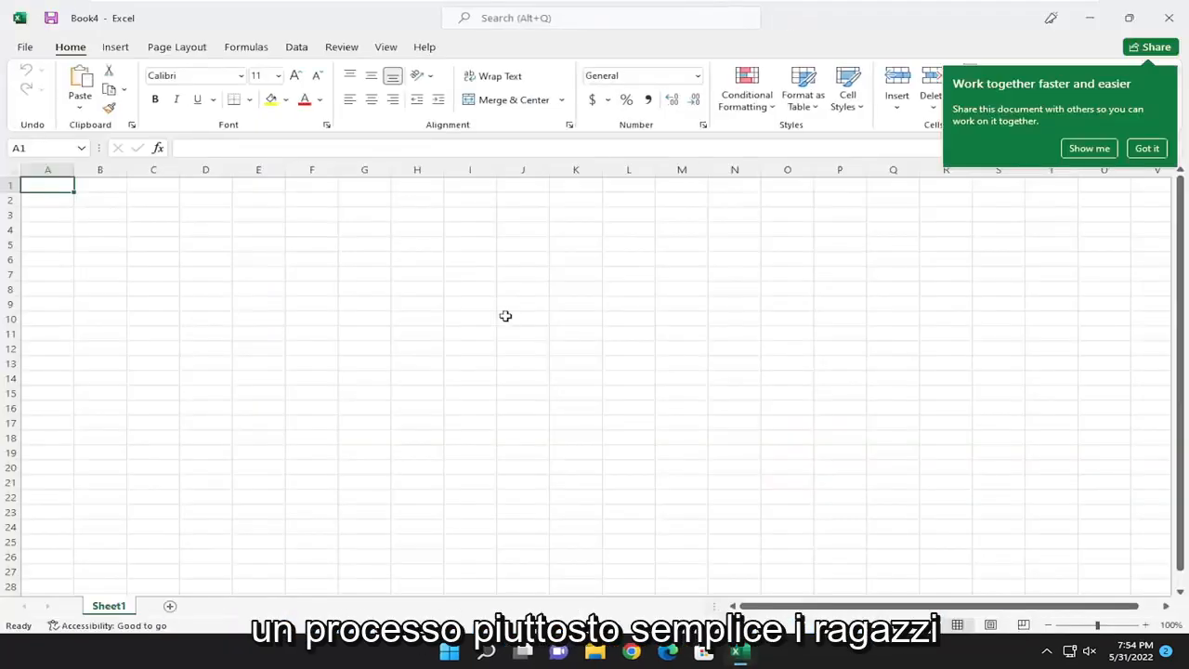
click(1146, 148)
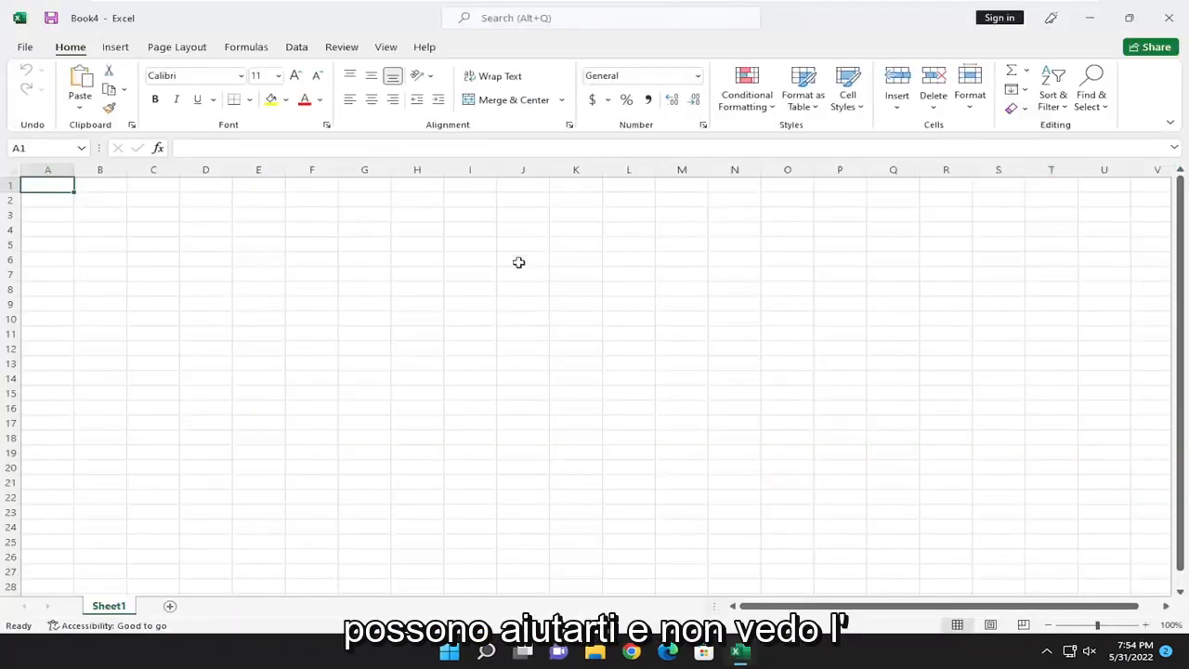